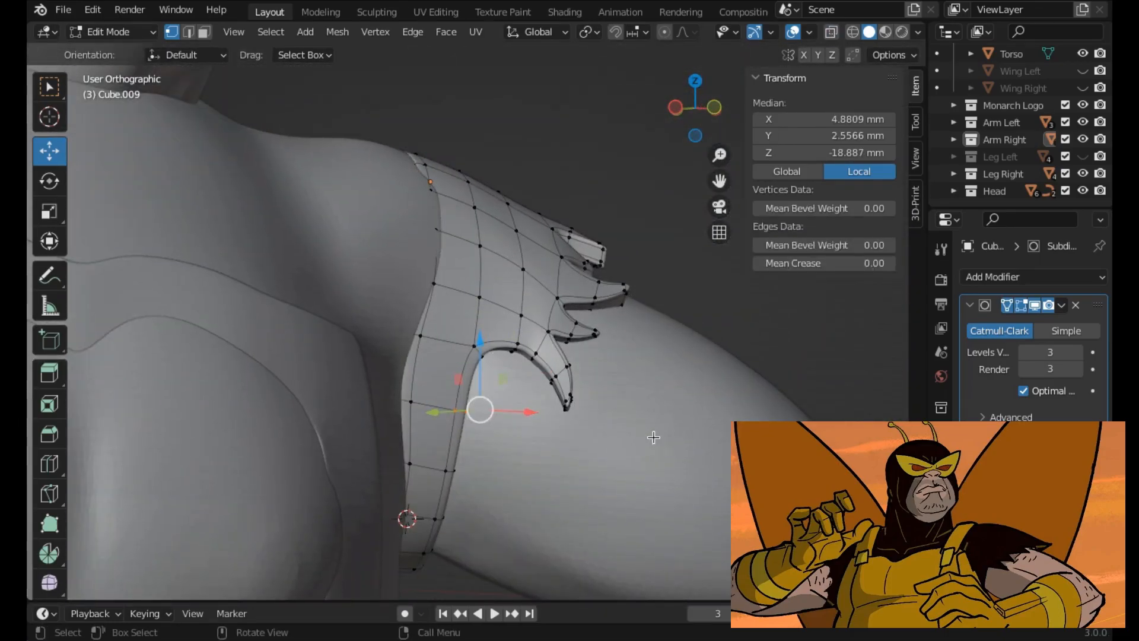
- Move vertices along the frayed, jagged edge of the Cube.009 upper-arm piece
key("e")
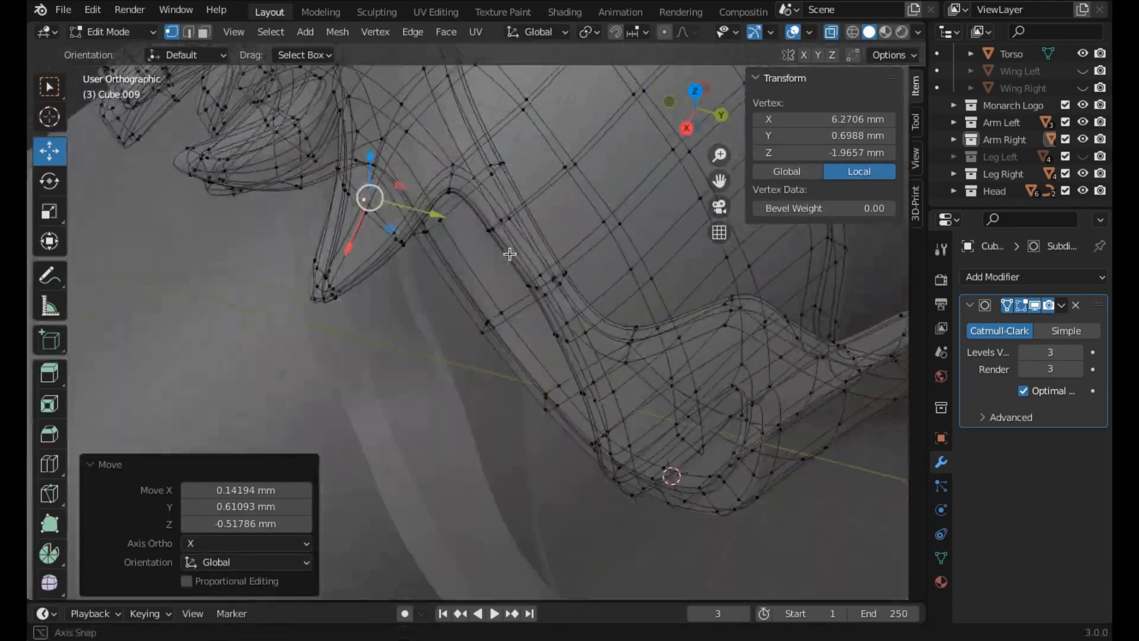
left_click(831, 32)
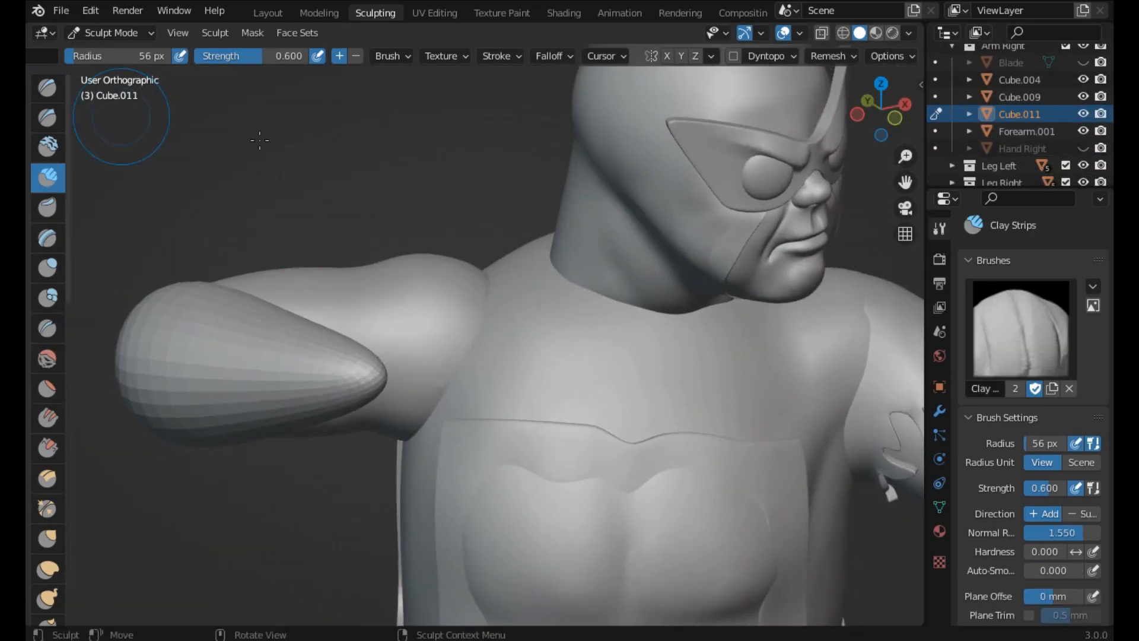
- Select the Cube.014 shoulder strap to start editing its vertices
left_click(46, 327)
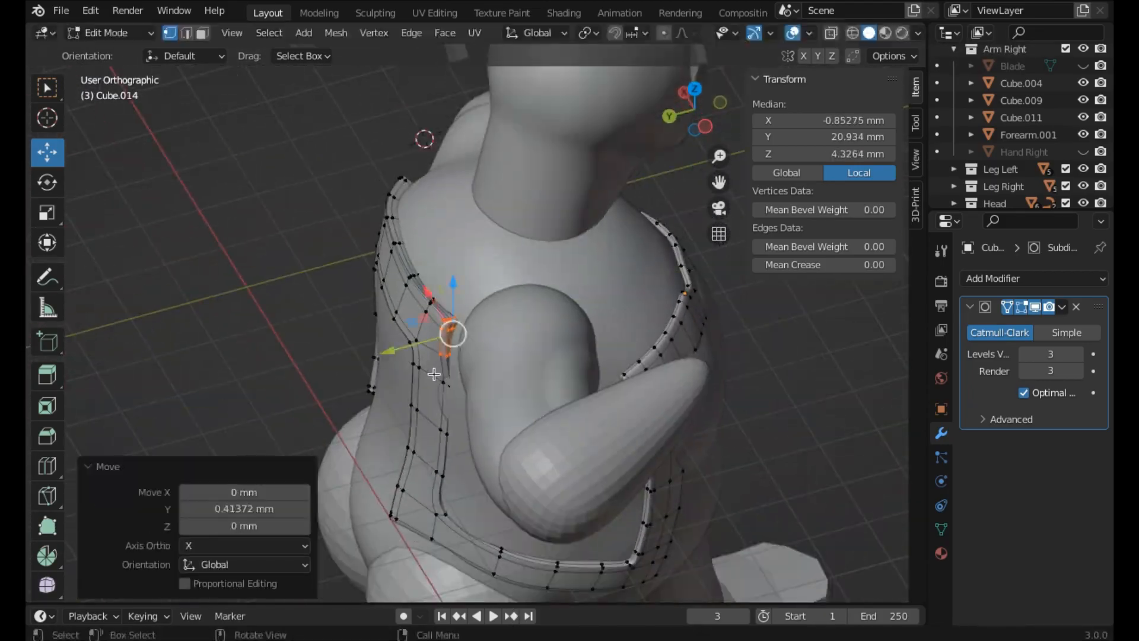
- Move the strap edge and end vertices to hug the body, then leave Edit Mode
key("g")
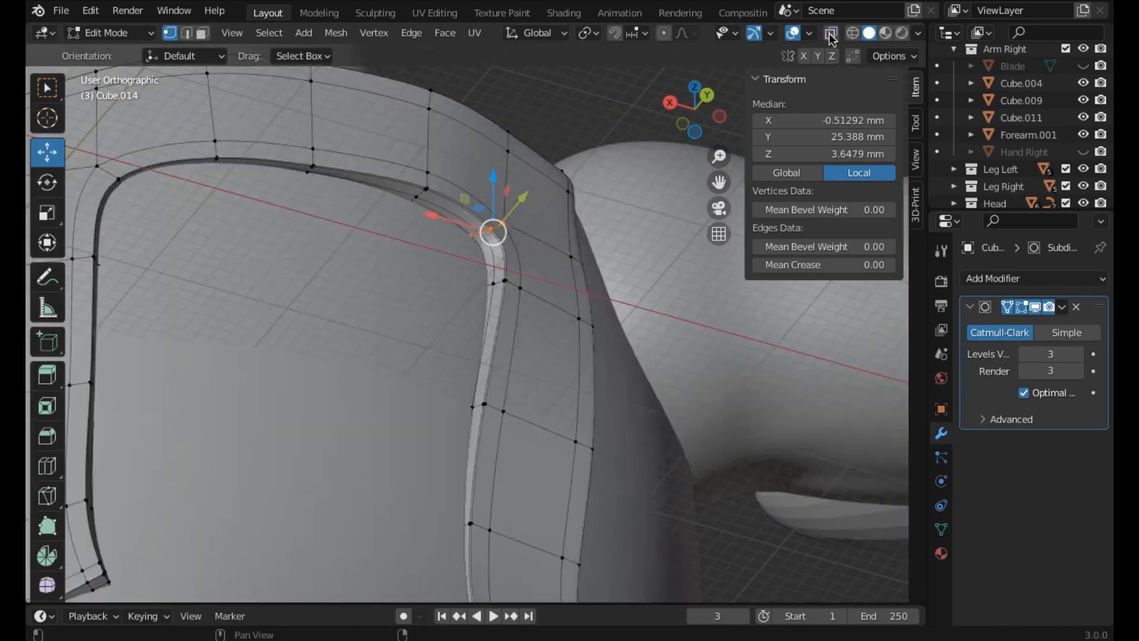
key("g")
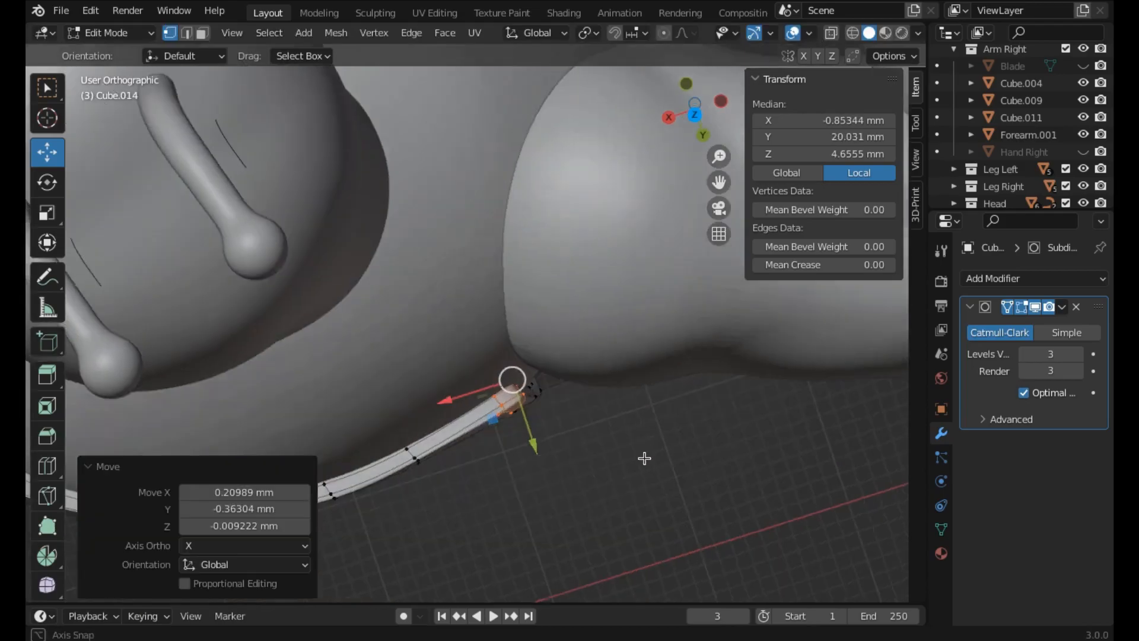
key("Tab")
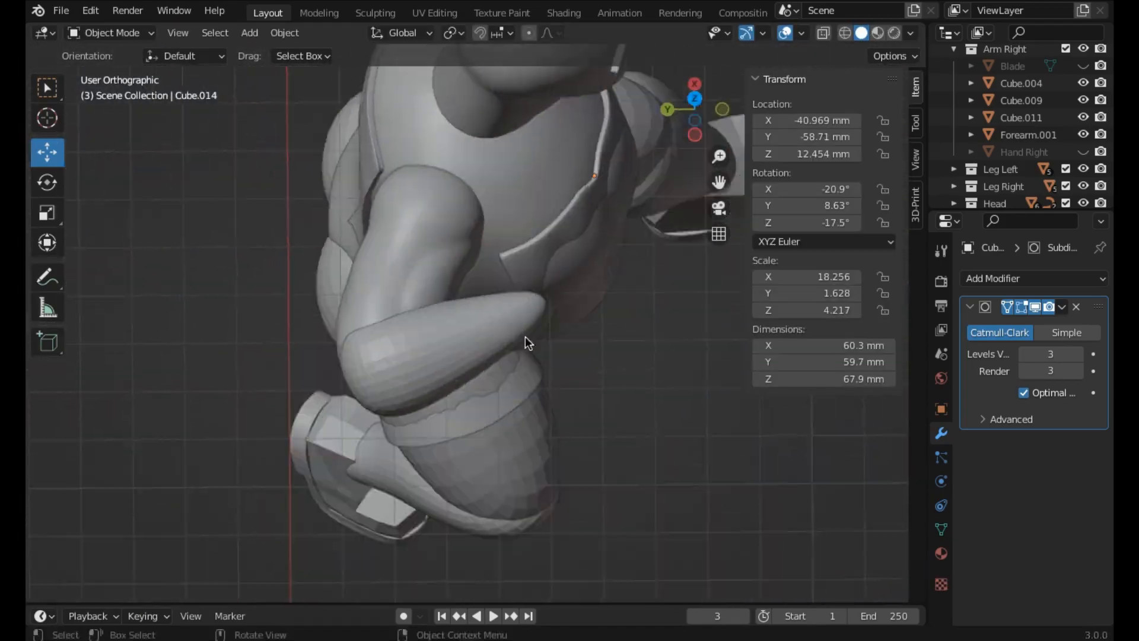
- Add Clay Strips folds on the Cube.011 arm and shoulder, then smooth them
left_click(375, 13)
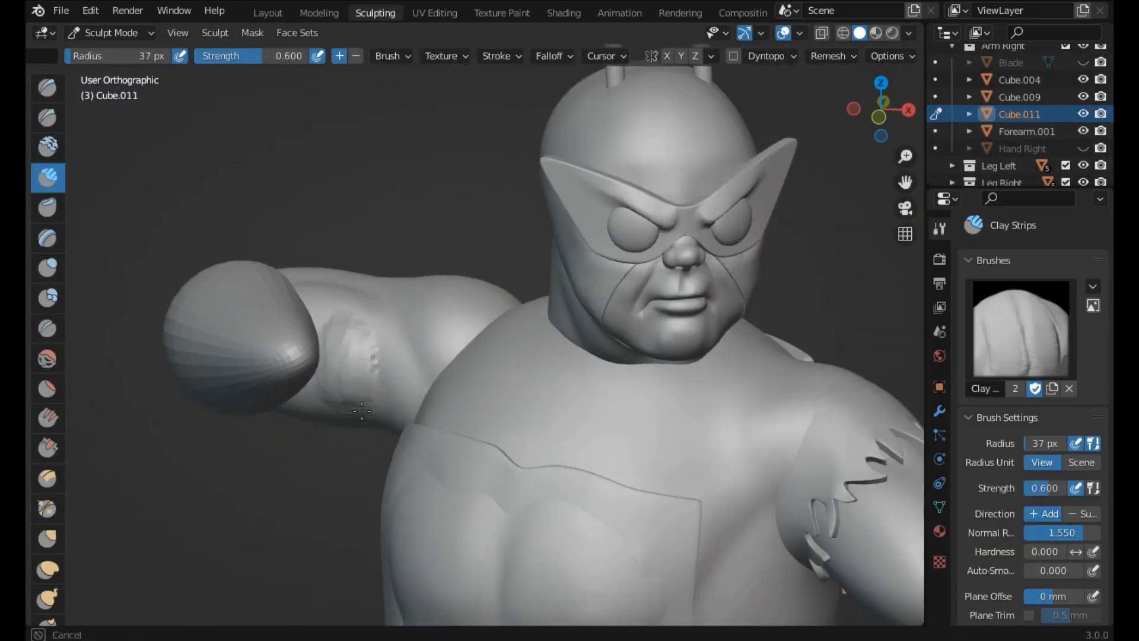
left_click(48, 358)
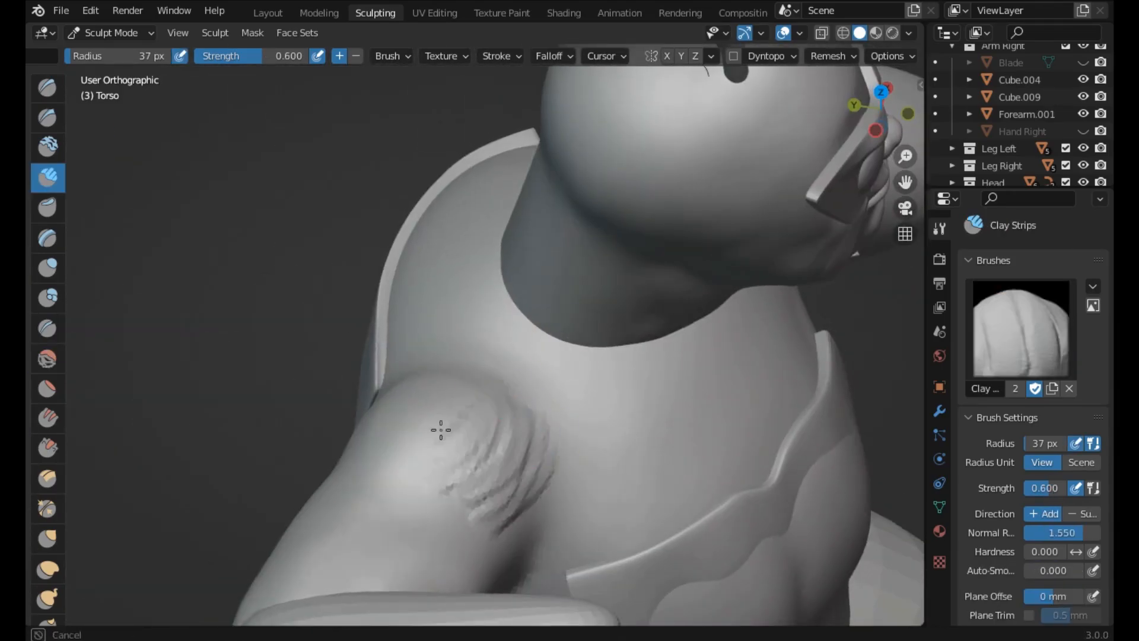
left_click(48, 357)
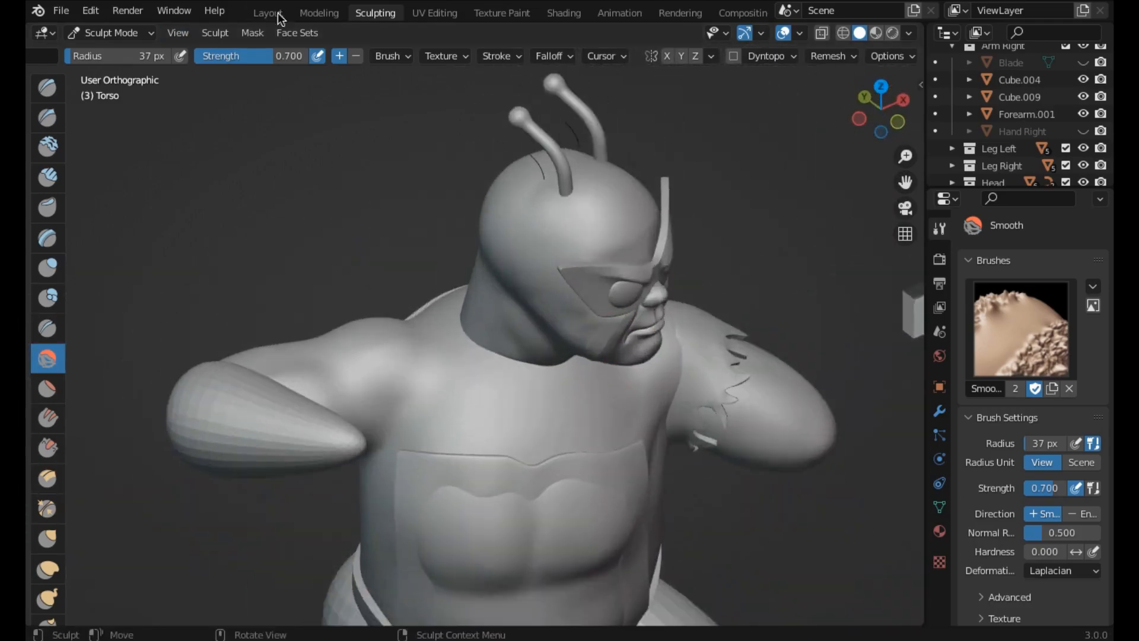
left_click(267, 12)
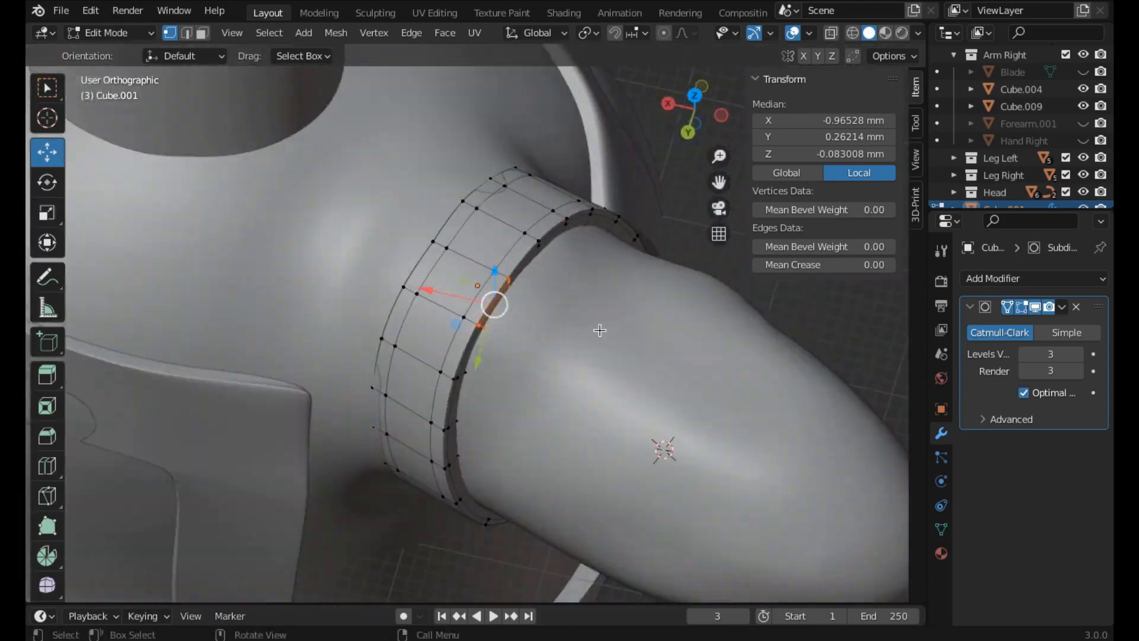
- Edit the Cube.001 band, moving ring vertices and extruding spikes from its edge
key("Tab")
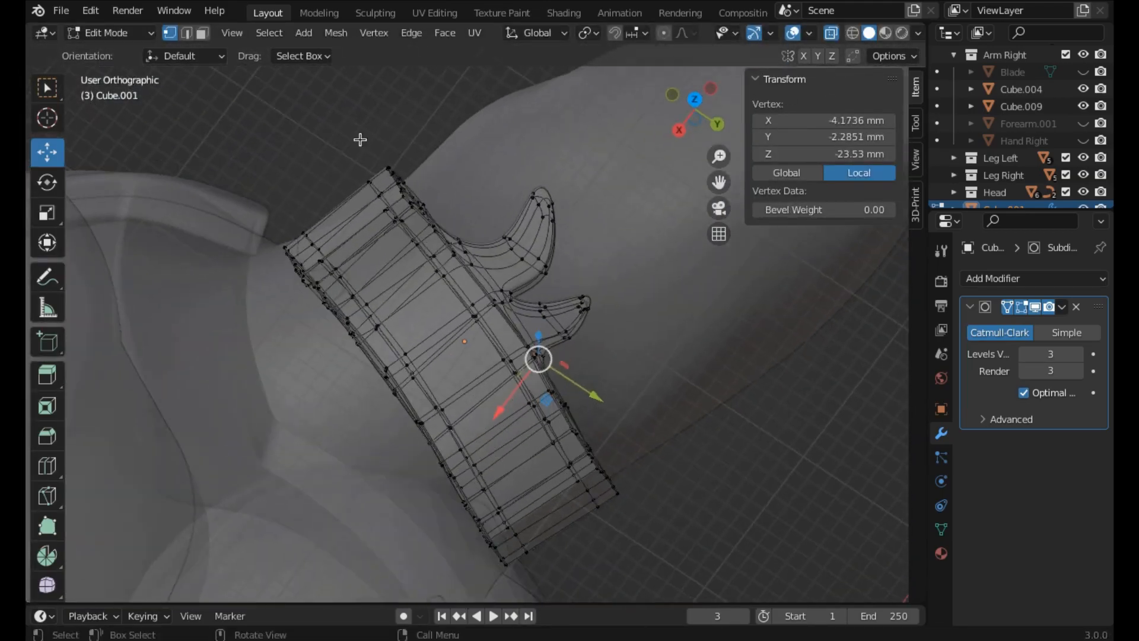
- Select spike vertices on the band and pull them into wavy torn points
left_click(505, 327)
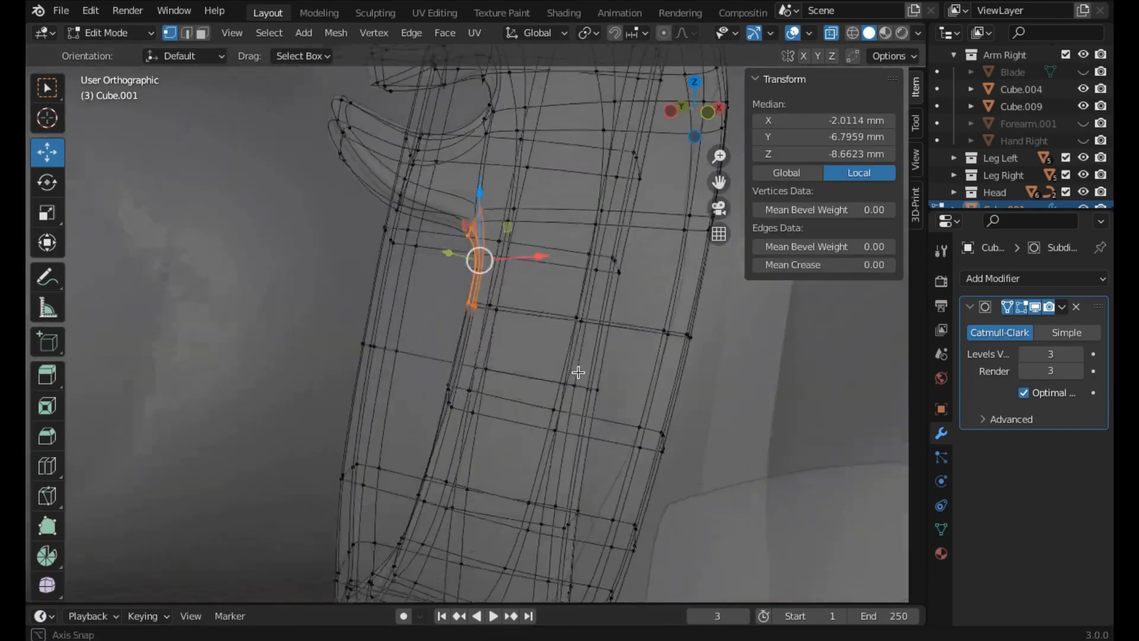
key("r")
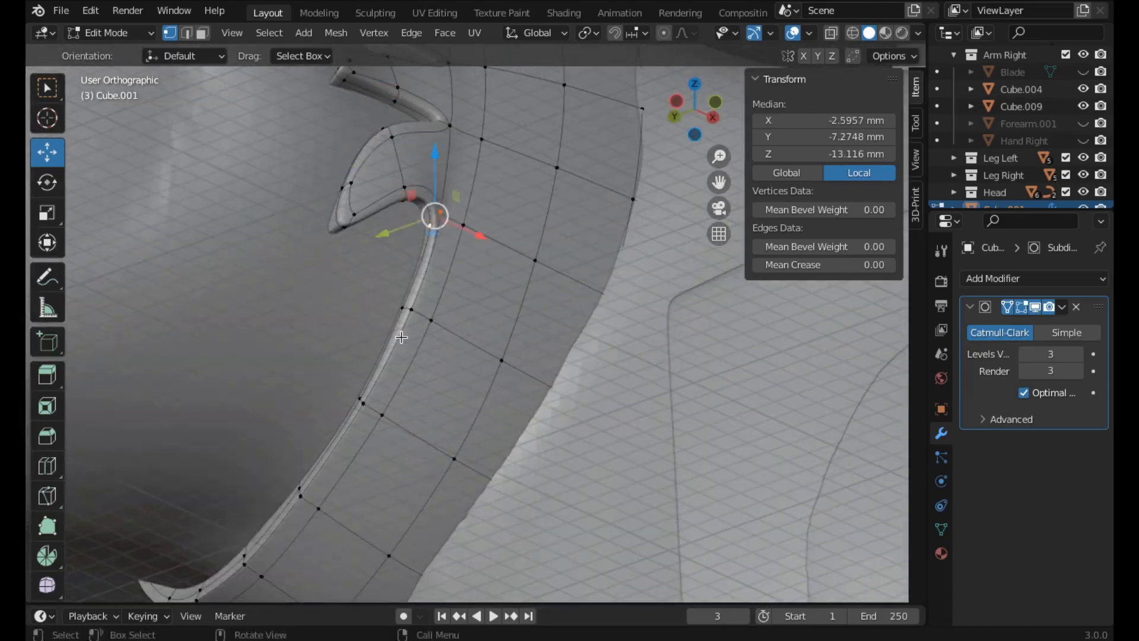
left_click_drag(434, 214, 443, 229)
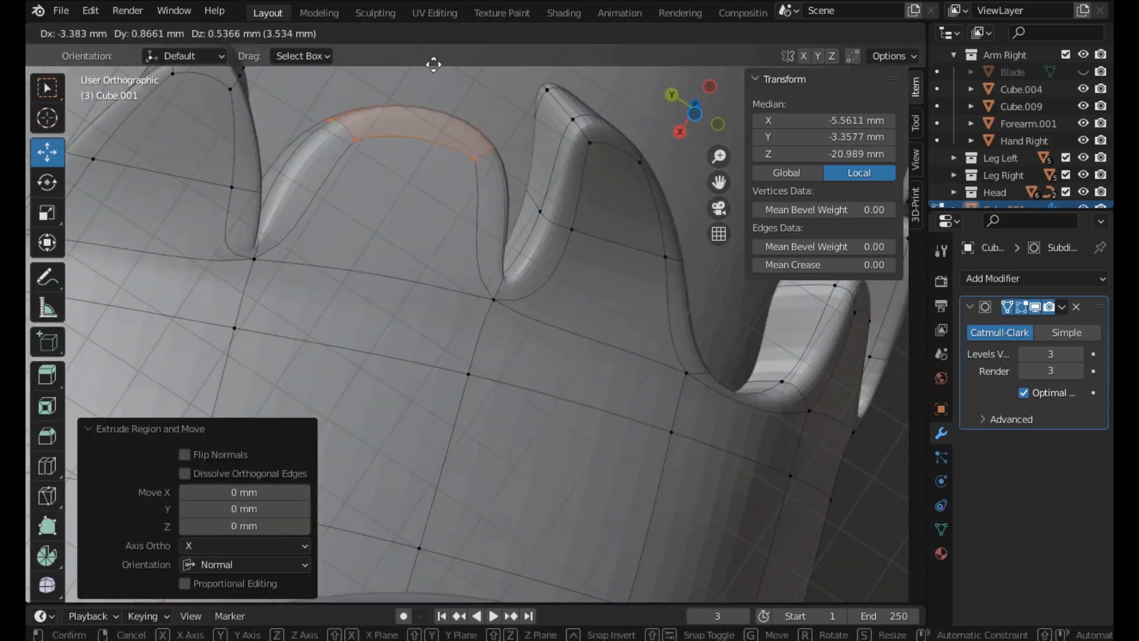
- Finish the extruded torn points on the band hem and return to Object Mode
key("Tab")
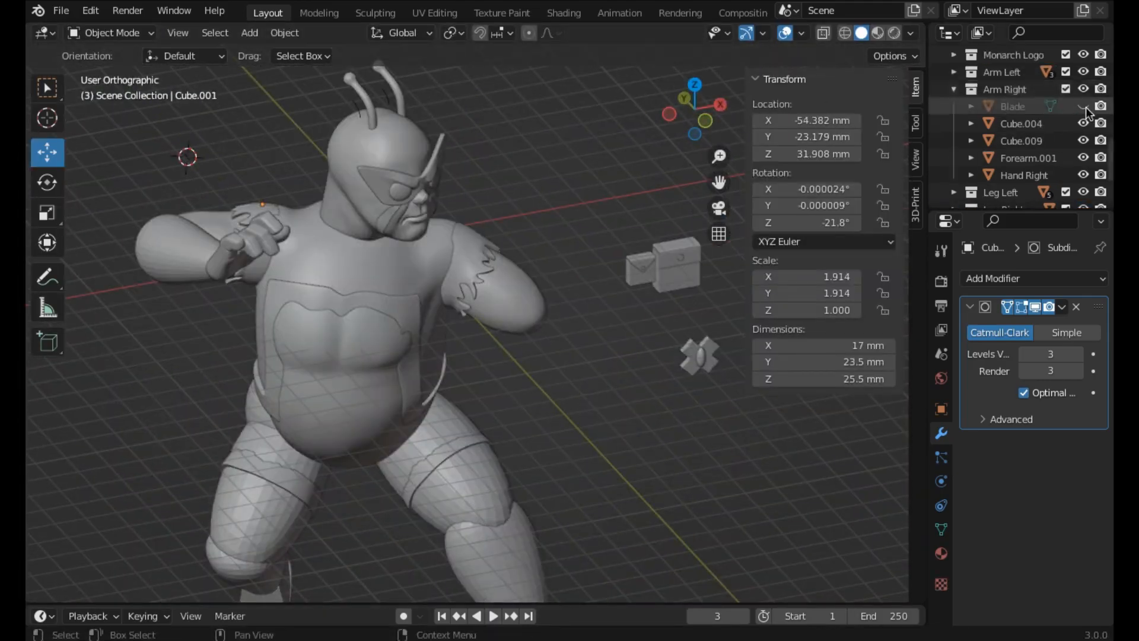
left_click(372, 13)
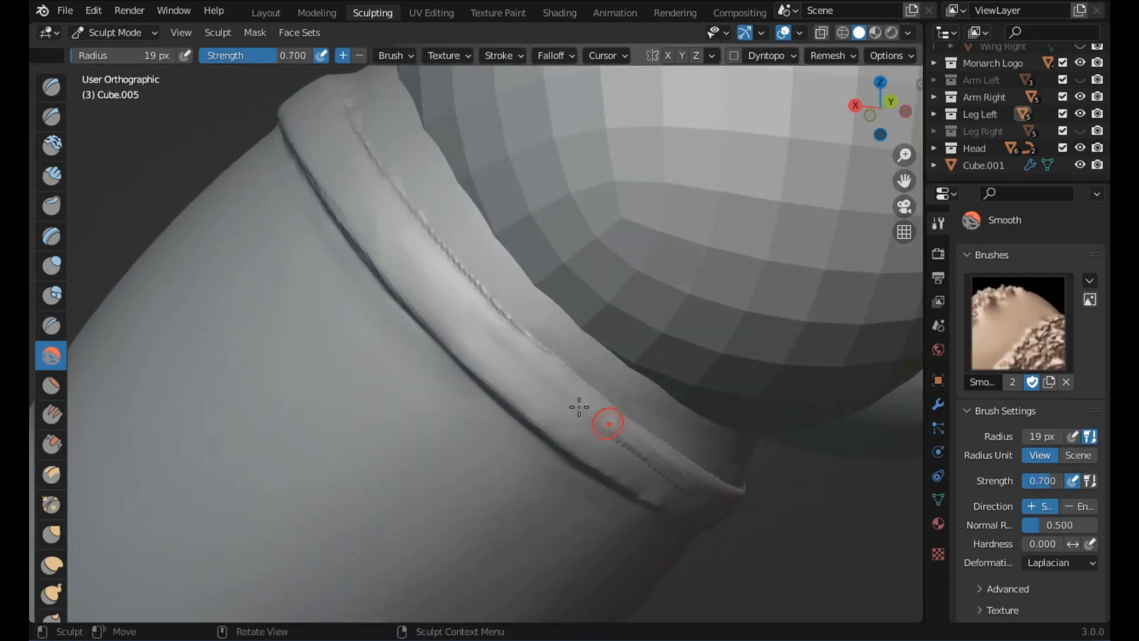
- Alternate Smooth and Clay Strips strokes to form a clean stitched ridge along the shorts hem
left_click(50, 175)
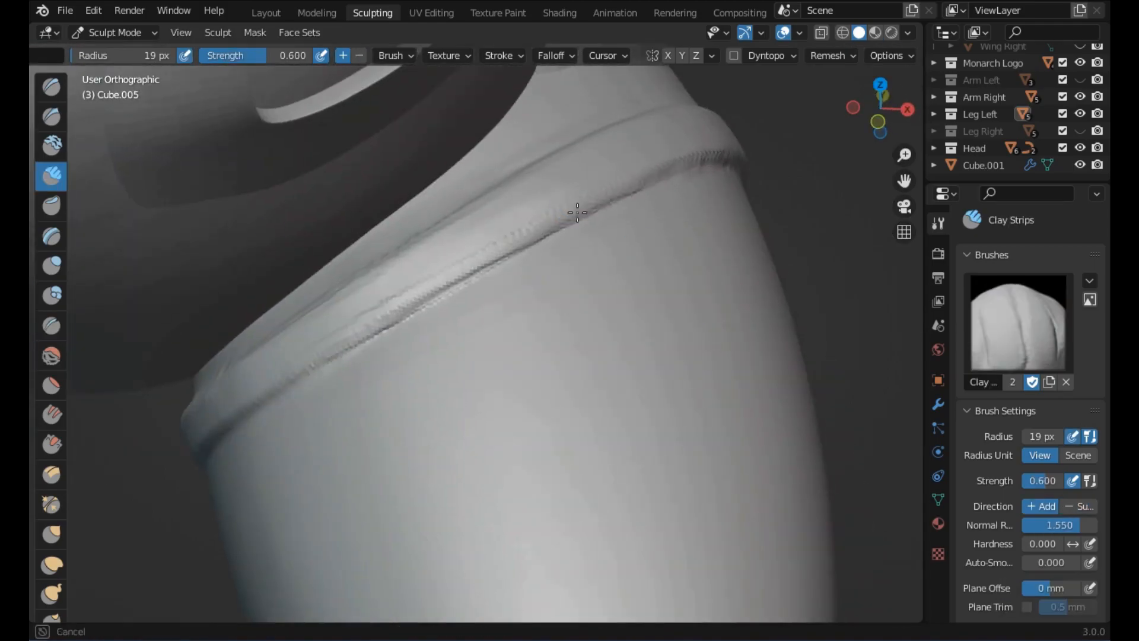
left_click(50, 356)
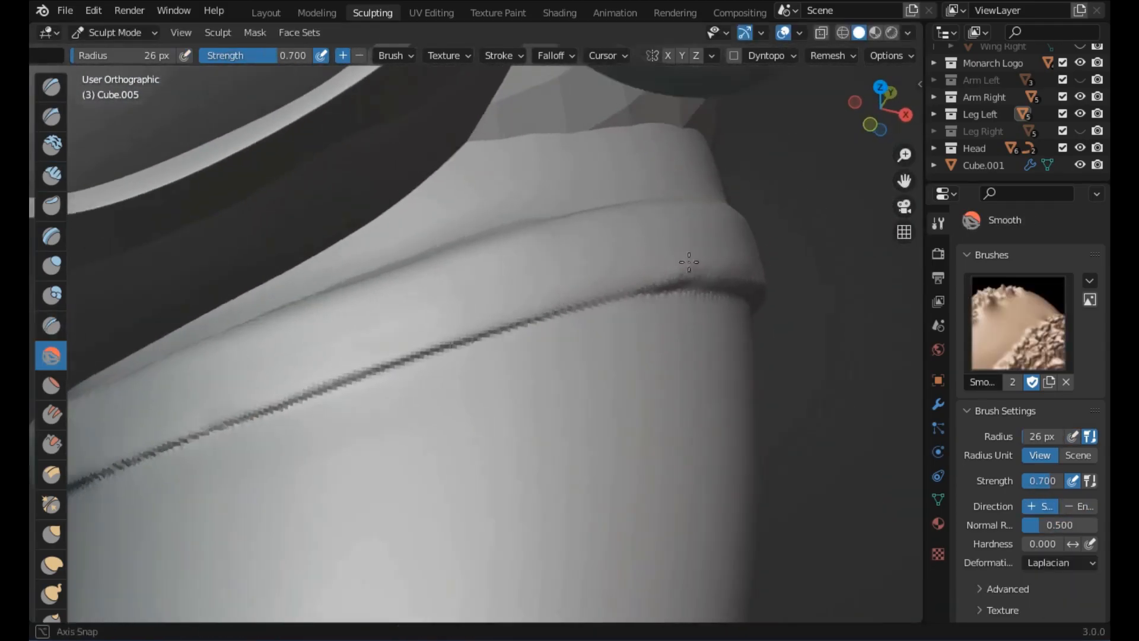
left_click(827, 55)
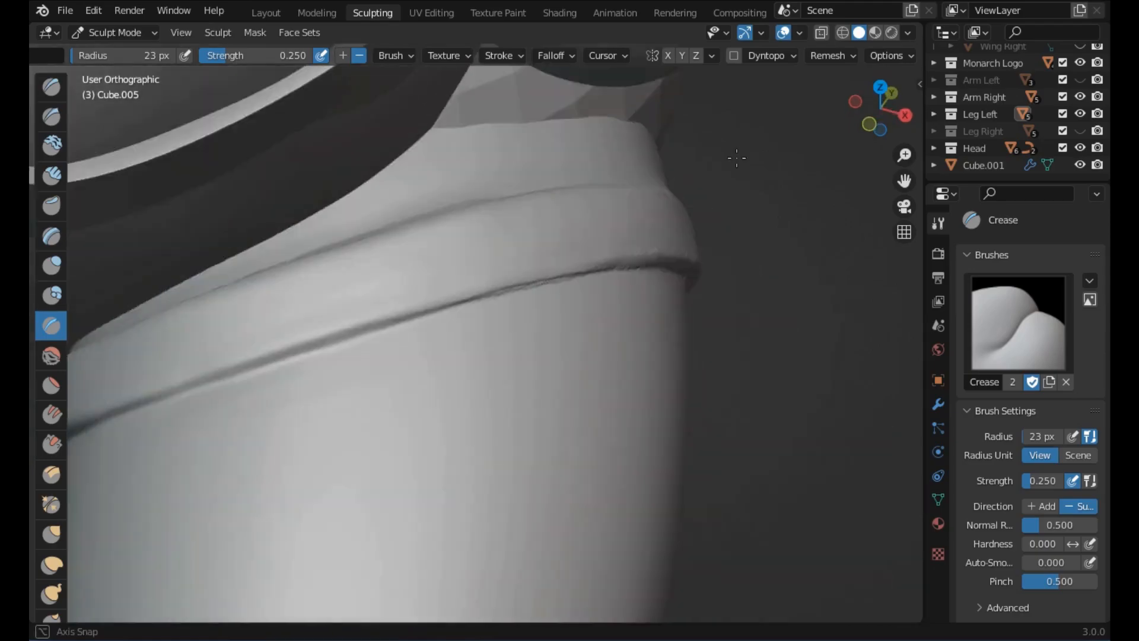
- Build stitch ridges with Clay Strips, carve grooves with Crease and soften them with Smooth along the hem and cuff
left_click(51, 176)
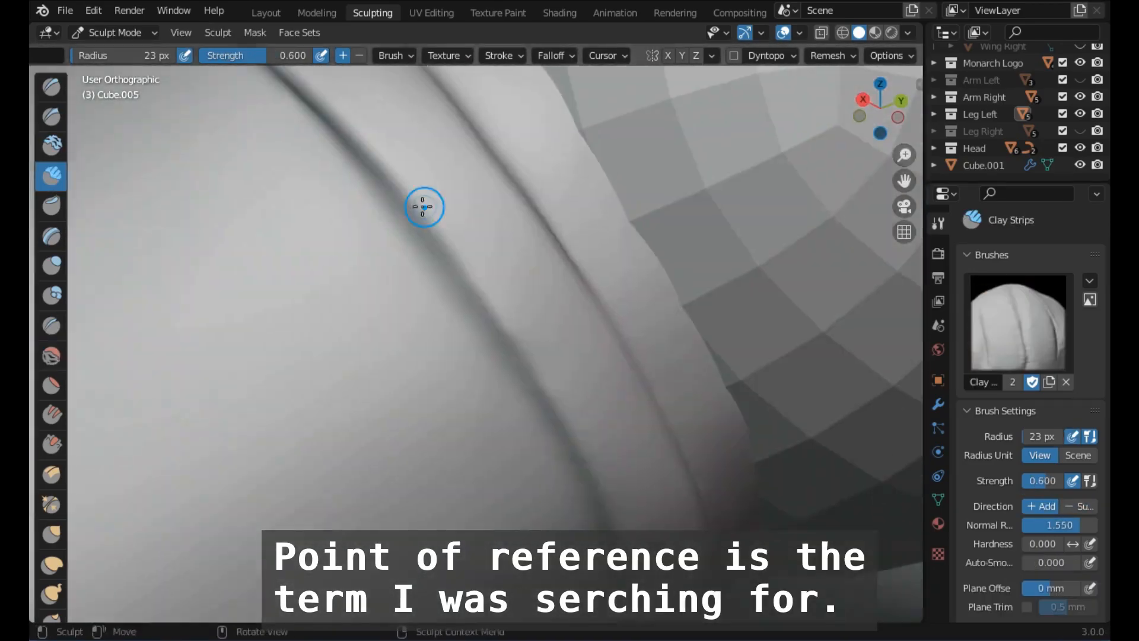
left_click(50, 326)
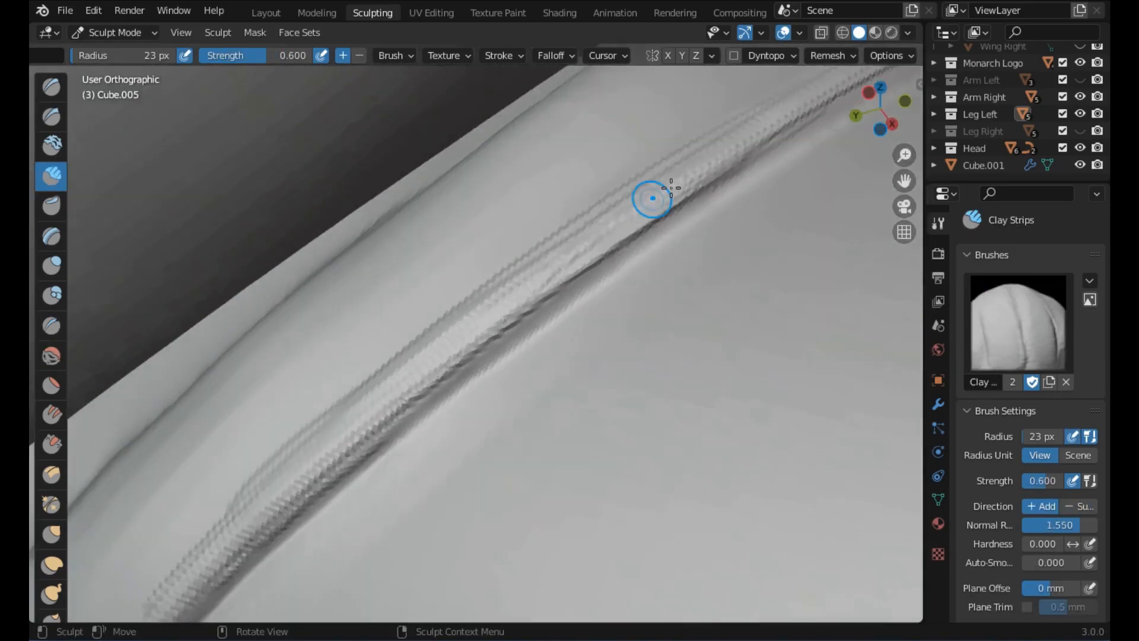
left_click(51, 355)
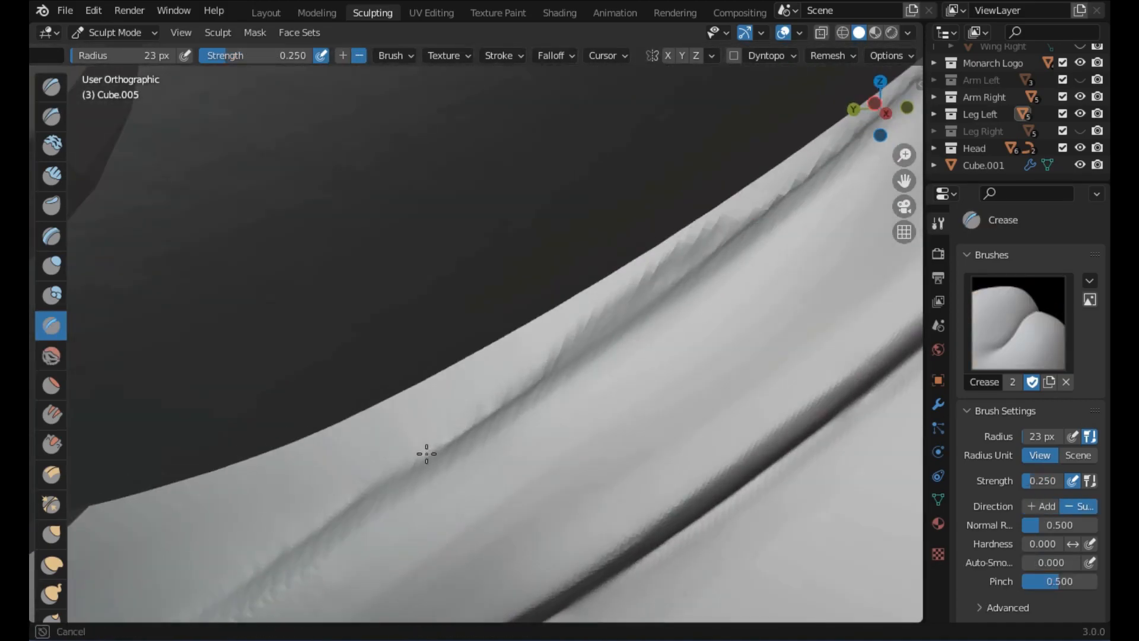
left_click(51, 355)
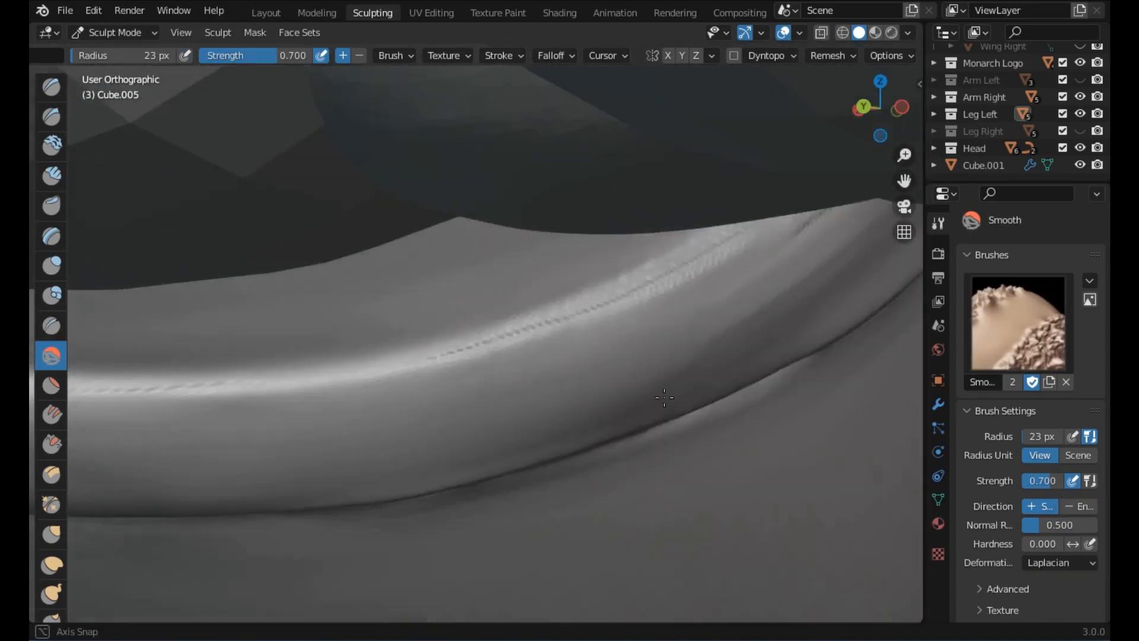
left_click(51, 325)
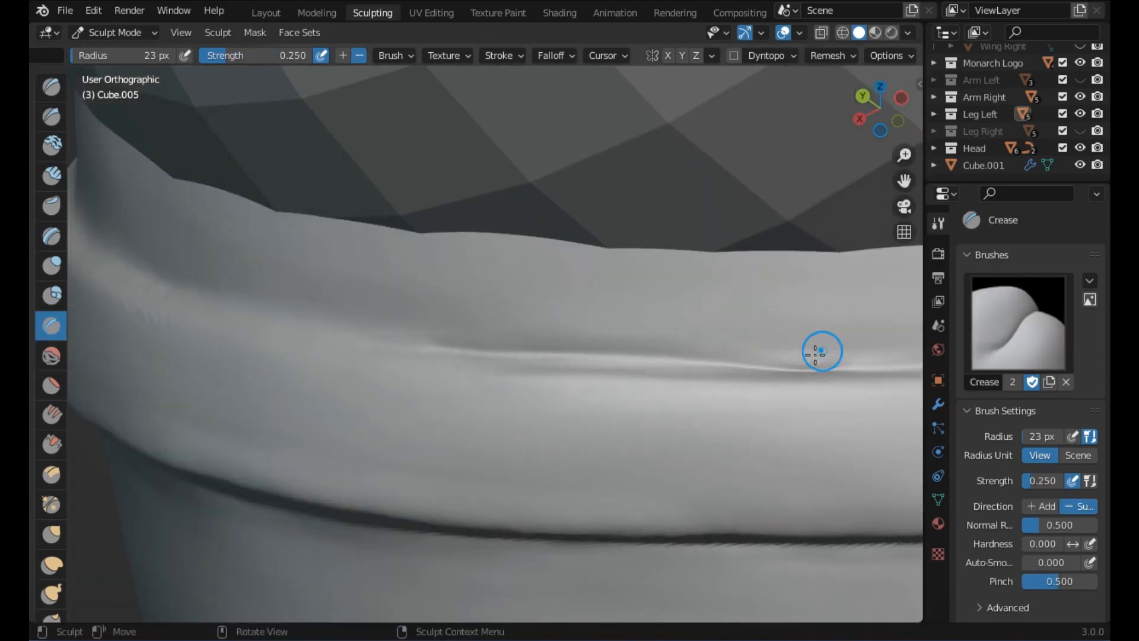
left_click(51, 356)
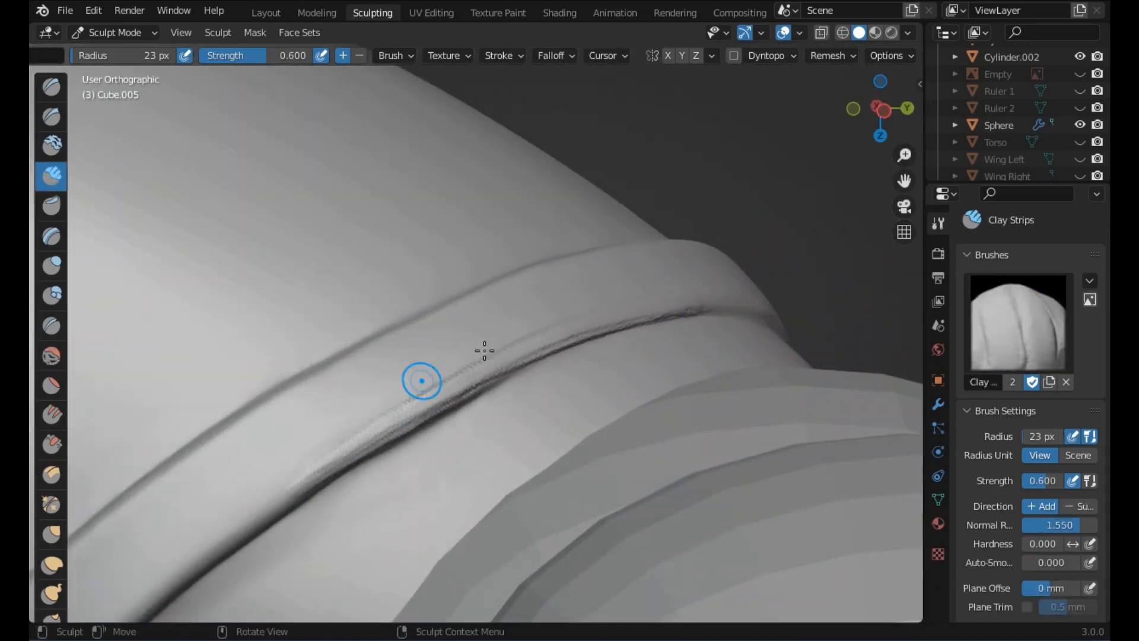
left_click(51, 326)
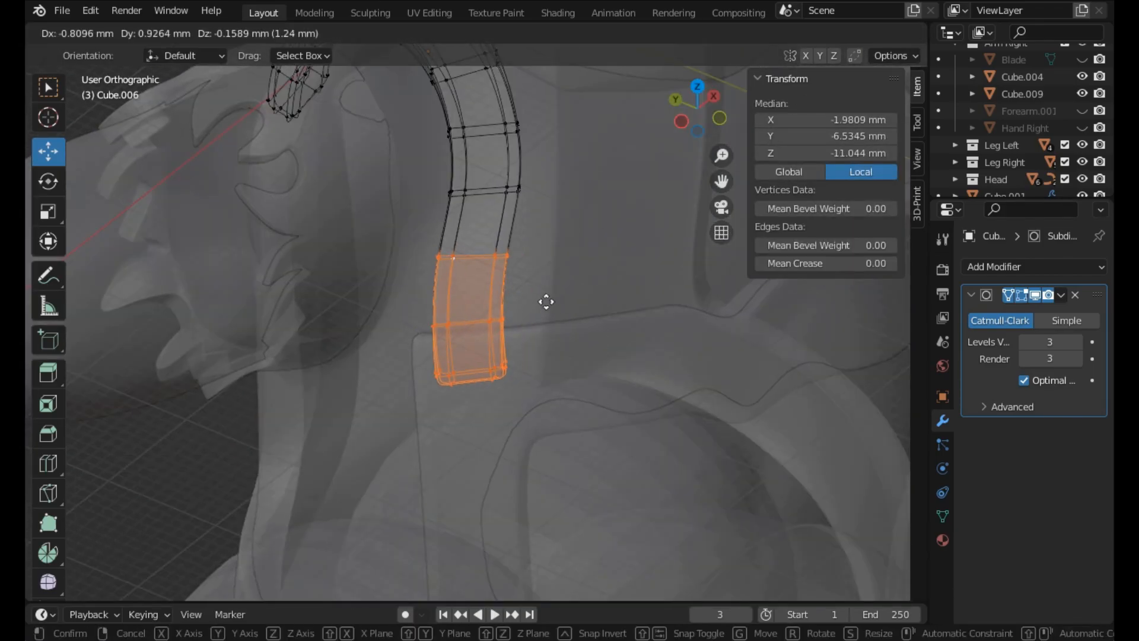
- Grab the strap's end faces and place them lower over the chest
left_click(545, 301)
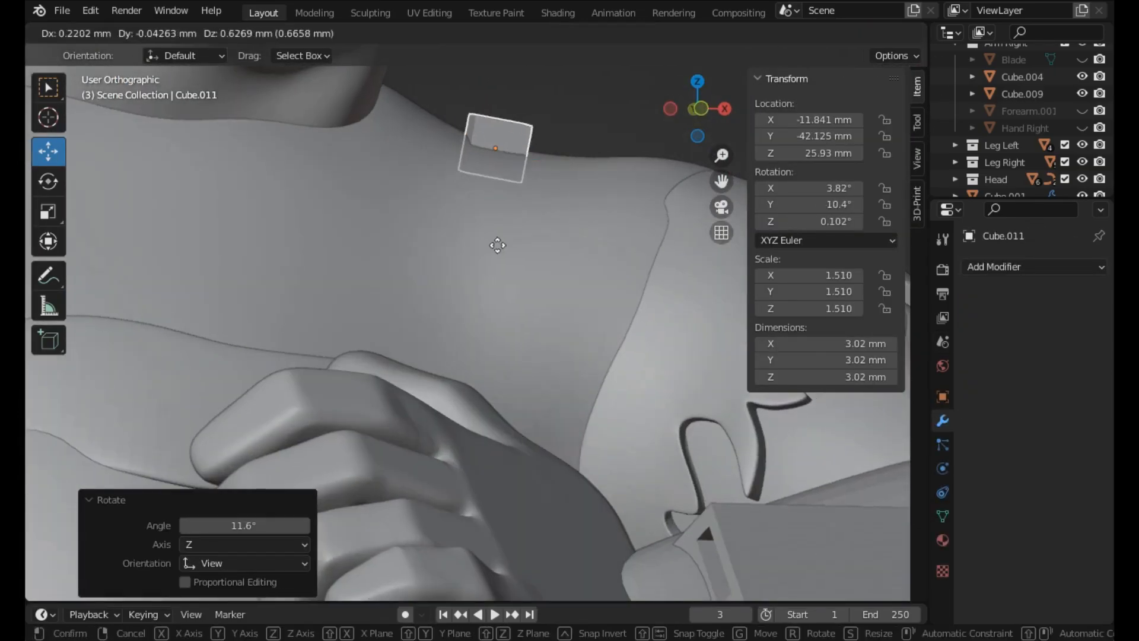
- Place the small tilted cube on the shoulder strap as the clip starting block
key("Tab")
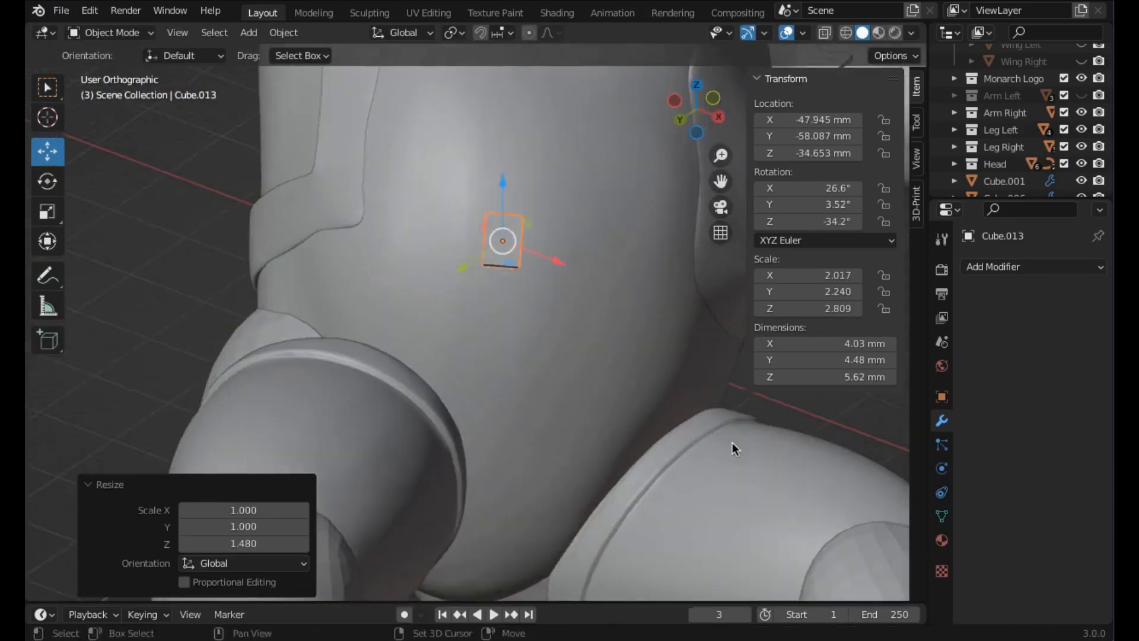
- Edit the belt cube into a strip and rotate its end edge loop to follow the waist
key("Tab")
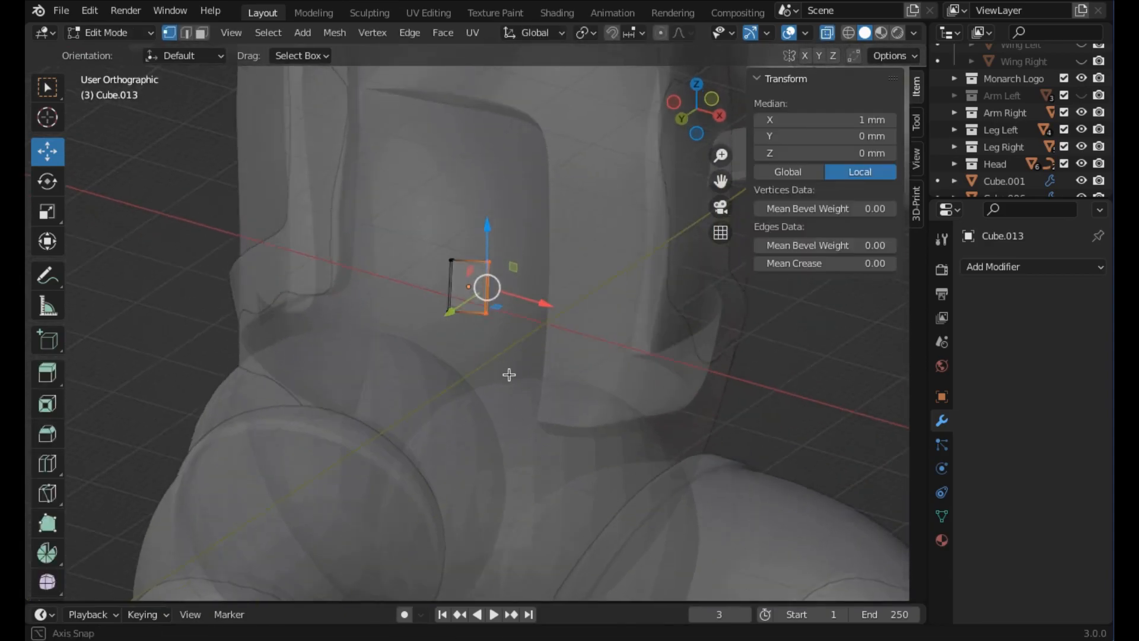
left_click(47, 463)
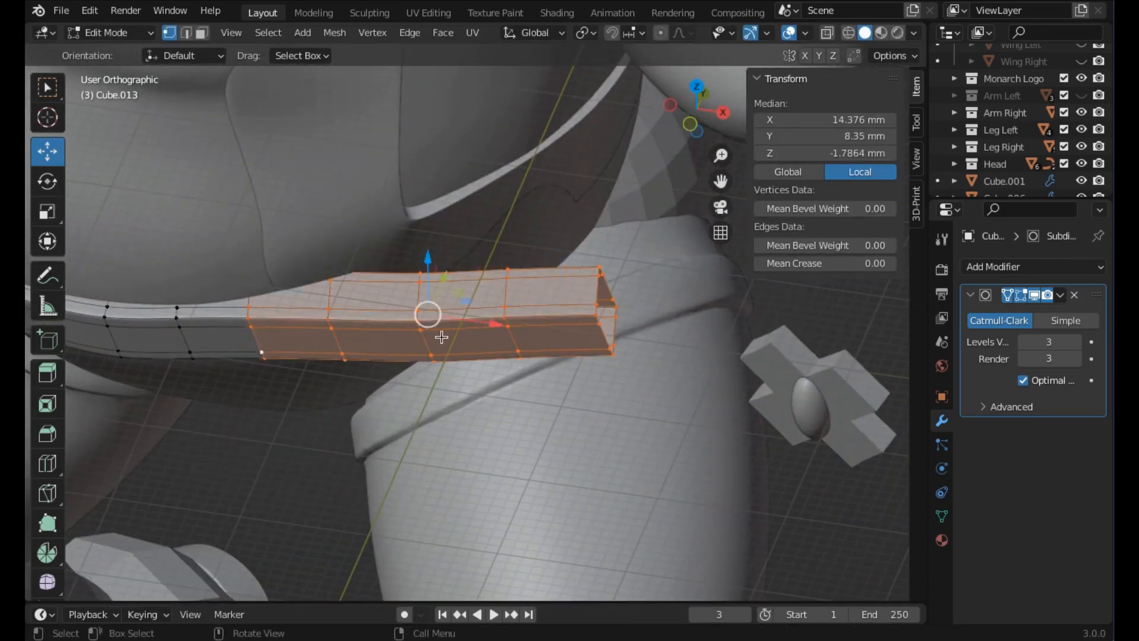
key("r")
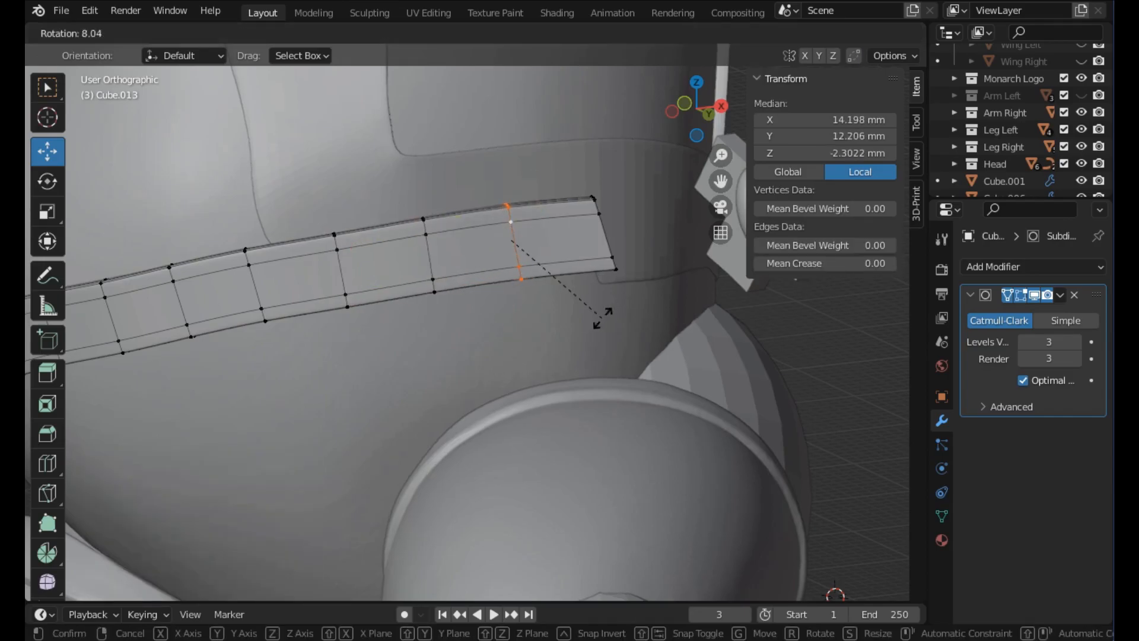